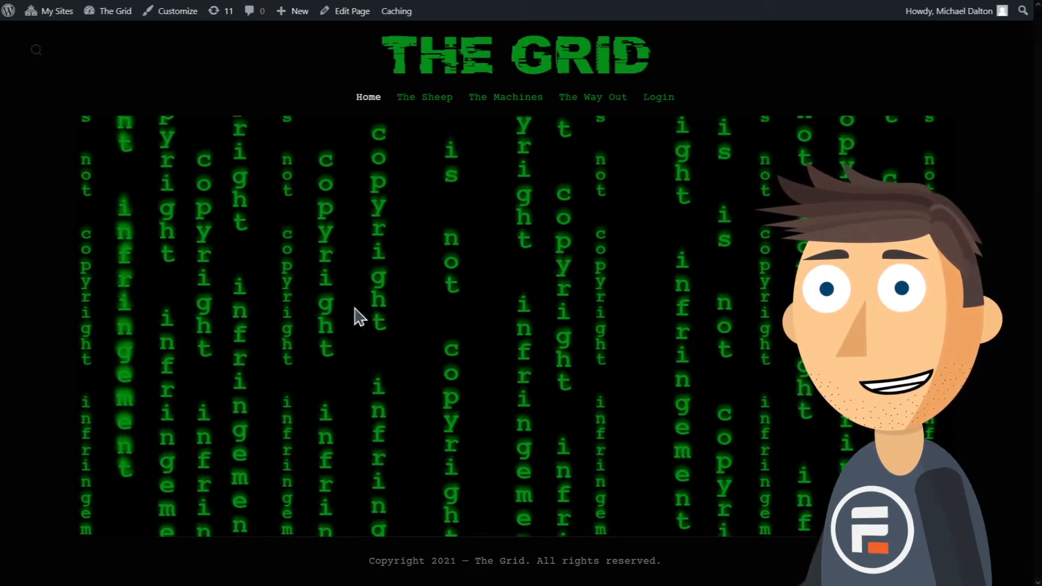
mouse_move(554, 292)
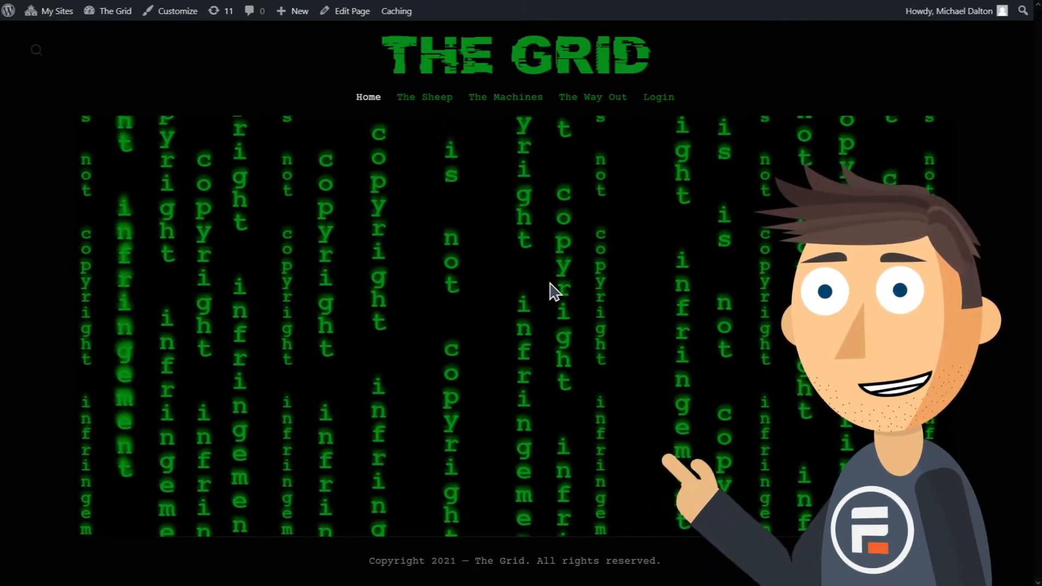
mouse_move(482, 301)
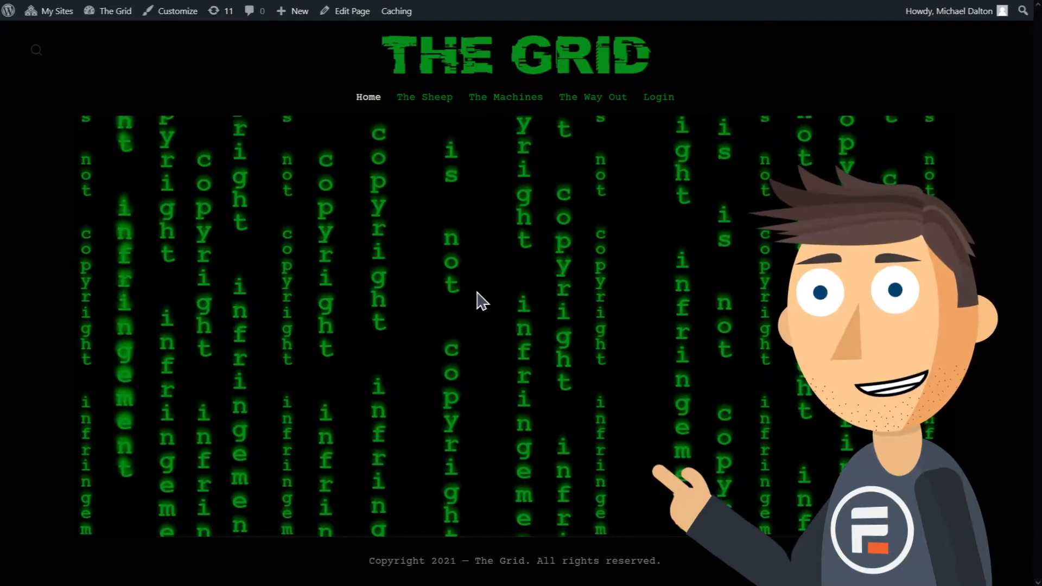
mouse_move(517, 300)
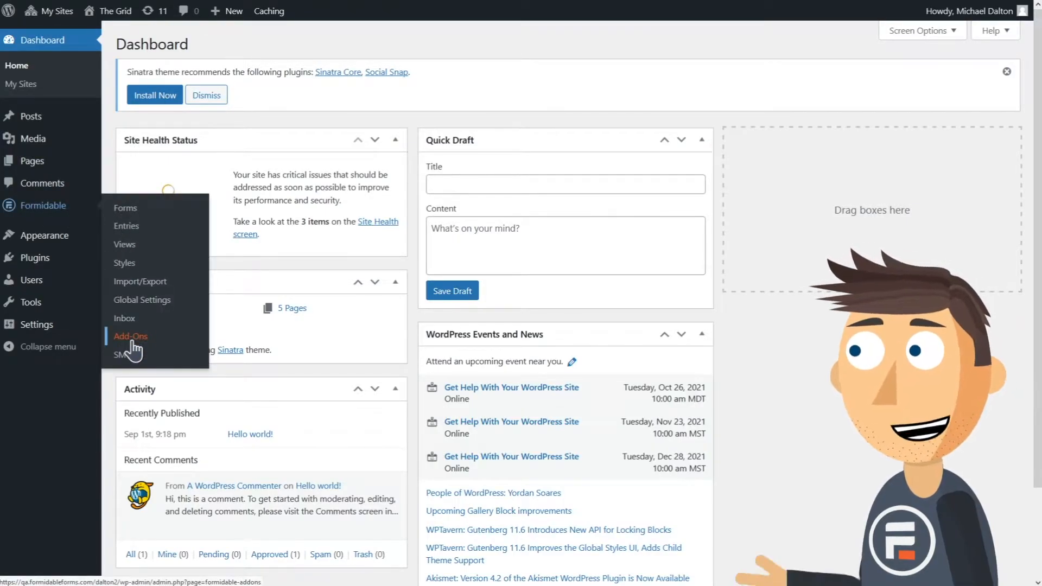
Step: Show the Formidable Add-Ons list with User Registration marked Active
left_click(130, 336)
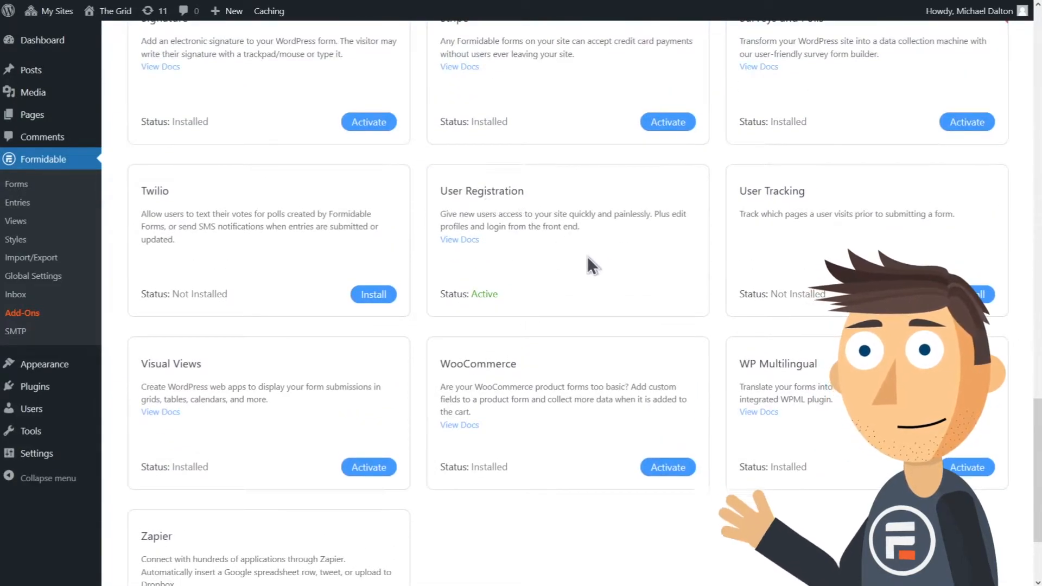
mouse_move(601, 283)
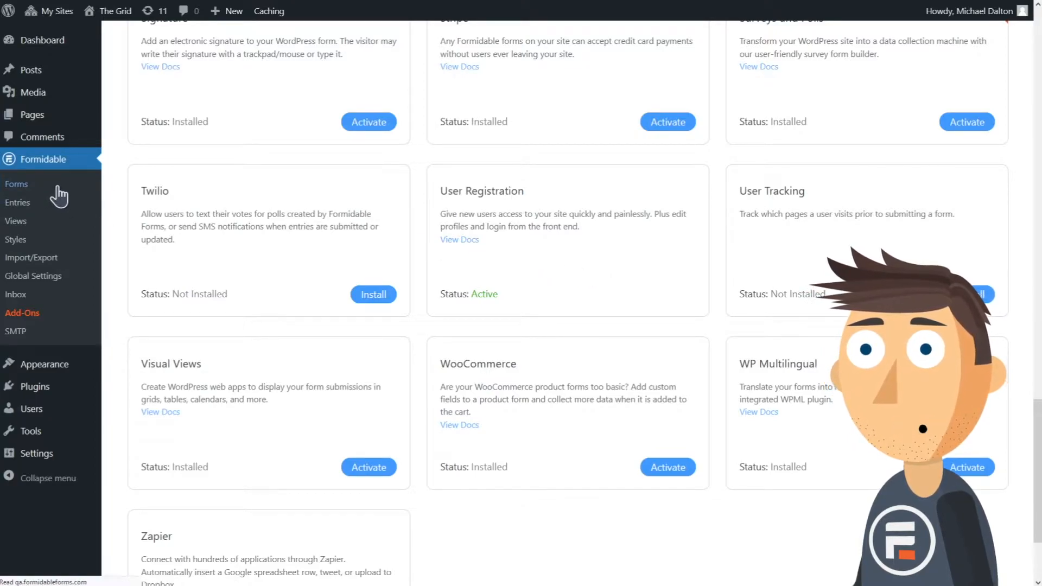
Step: Build a form from the User Registration template, remove its reCAPTCHA field, and update it
left_click(16, 185)
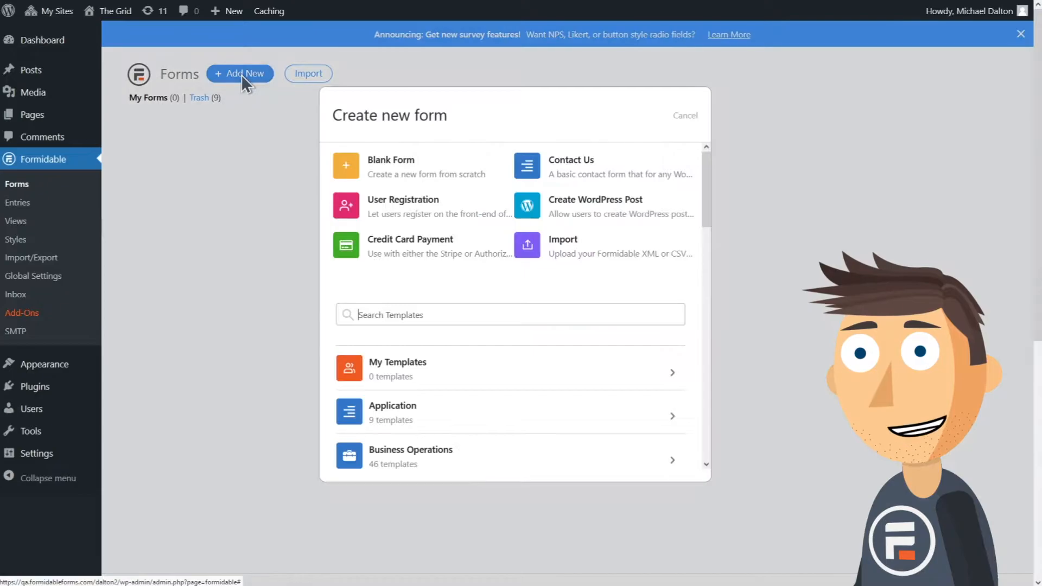
left_click(403, 206)
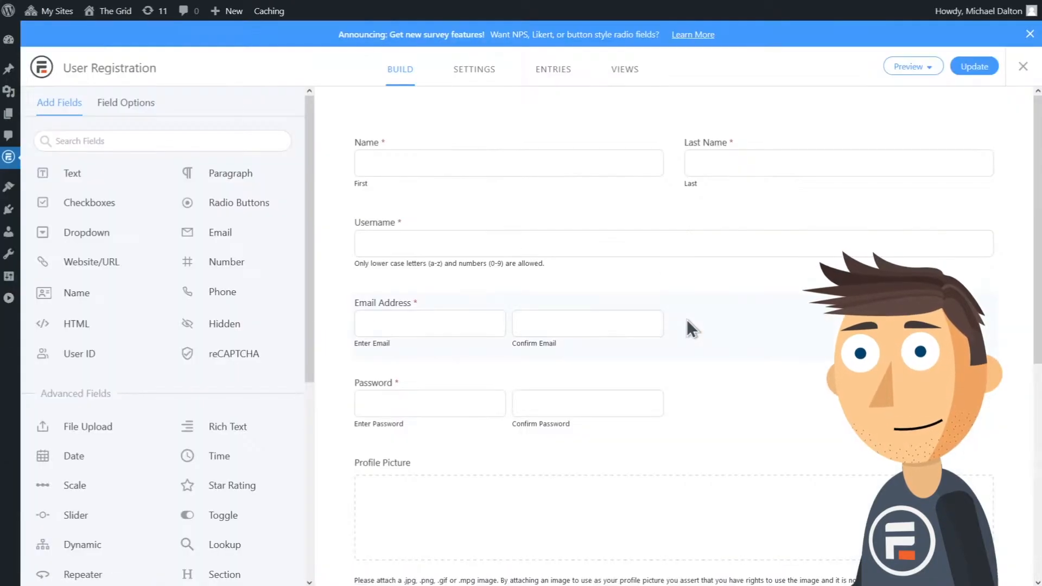
scroll("down", 3)
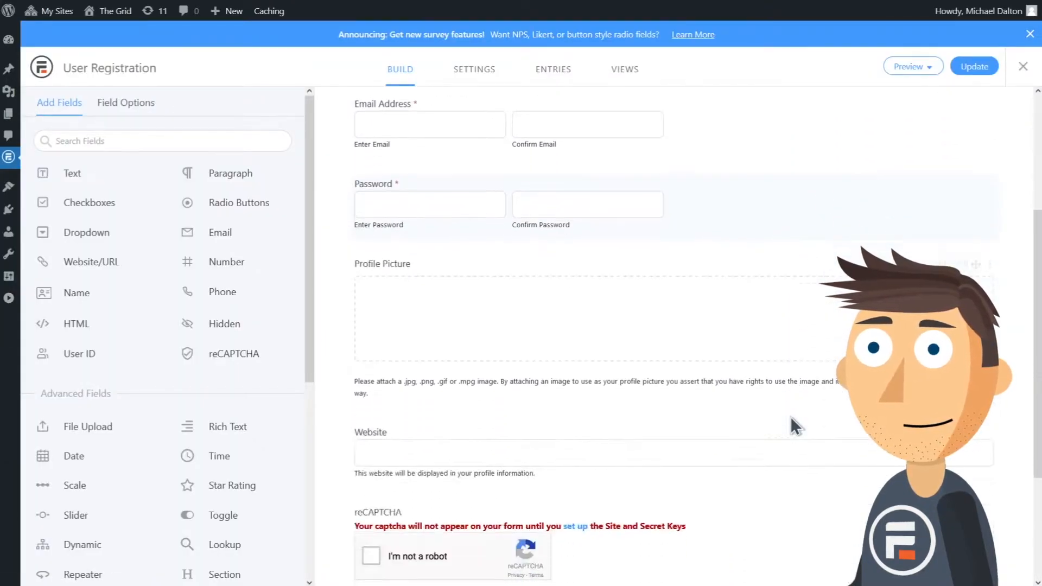
scroll("down", 3)
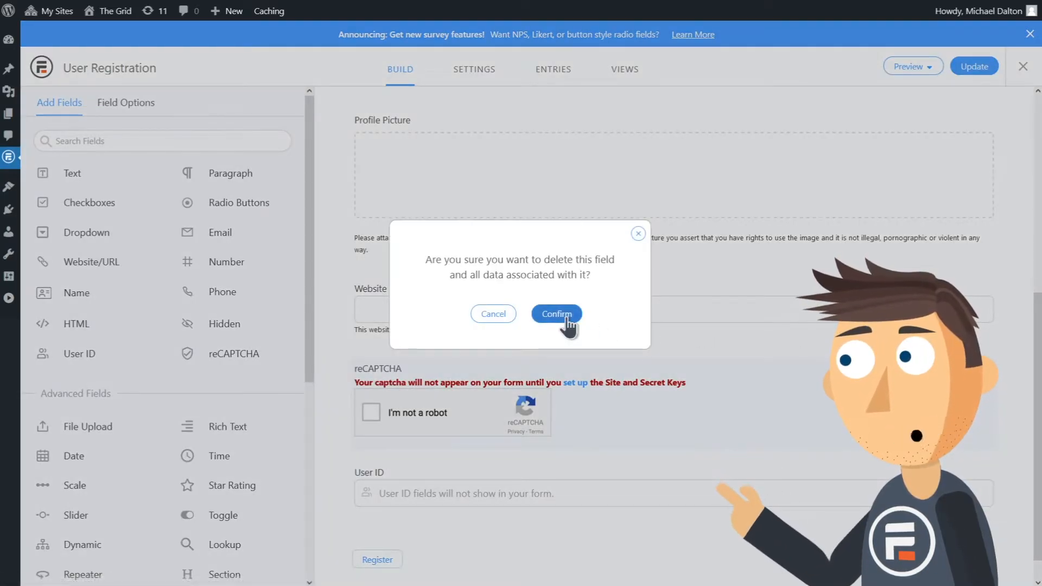
left_click(556, 314)
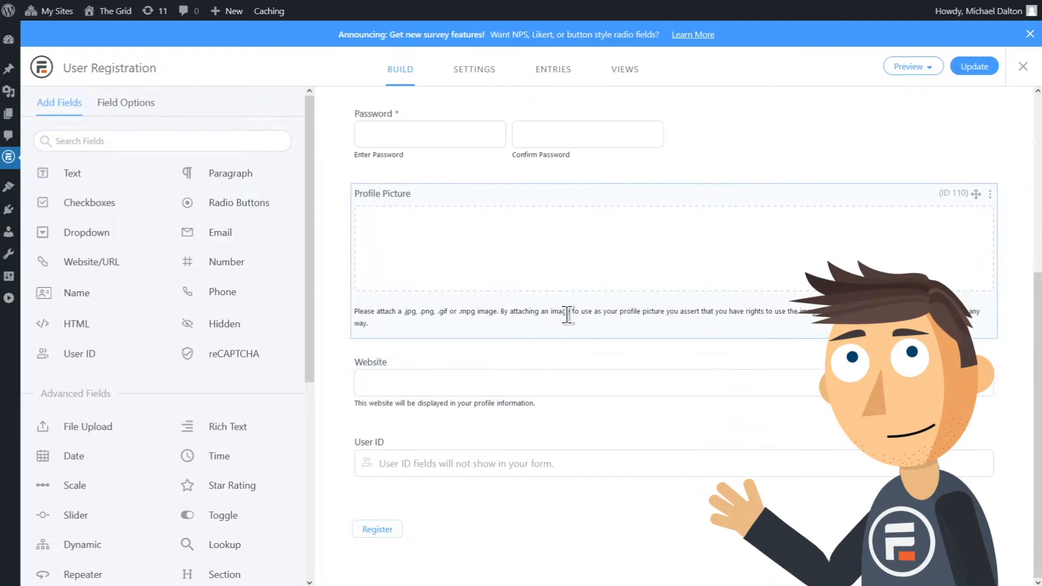
left_click(975, 66)
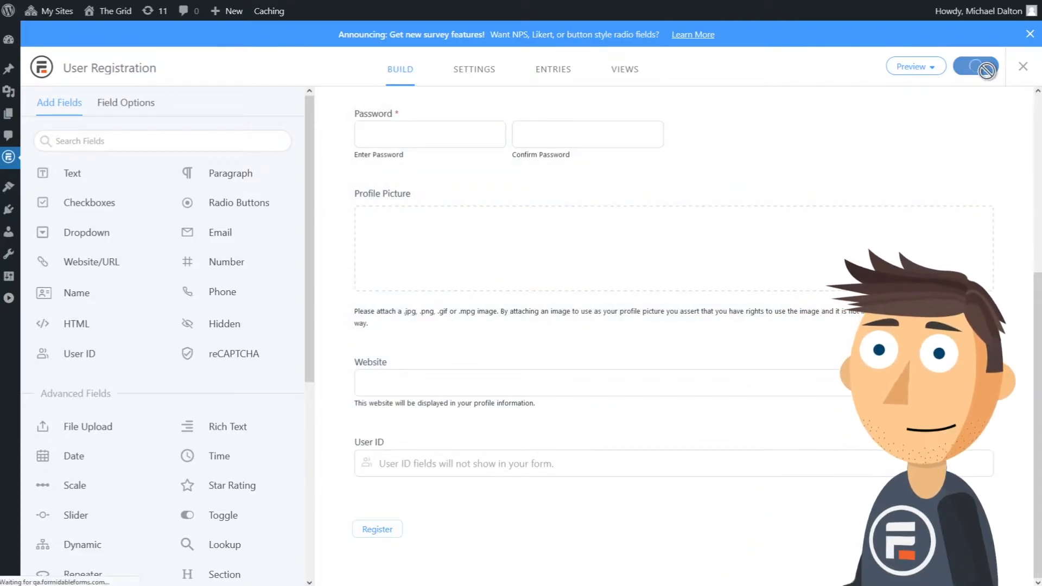
Step: Embed the User Registration form in the User Registration page and publish it
left_click(975, 67)
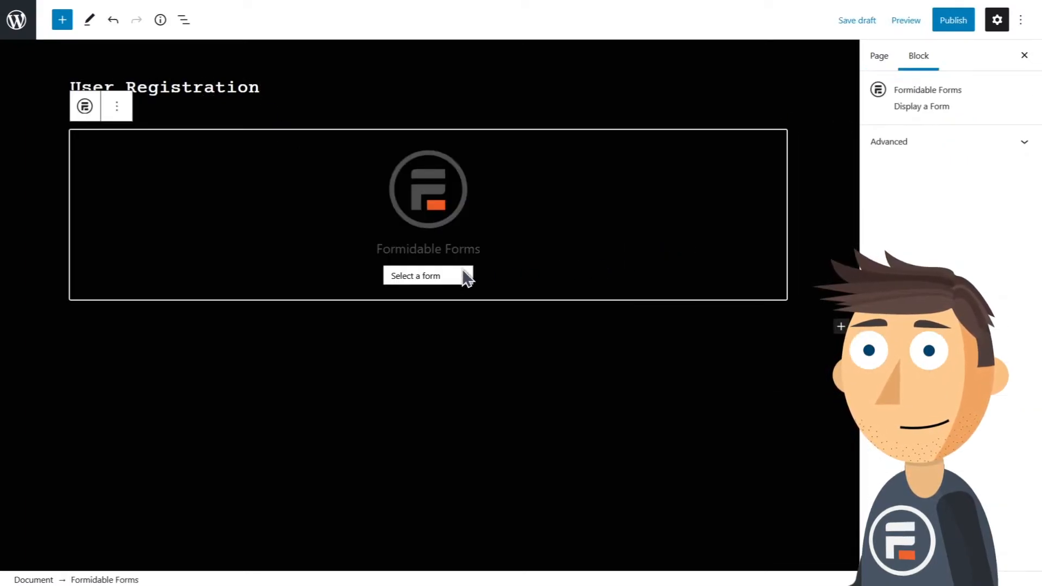
left_click(427, 274)
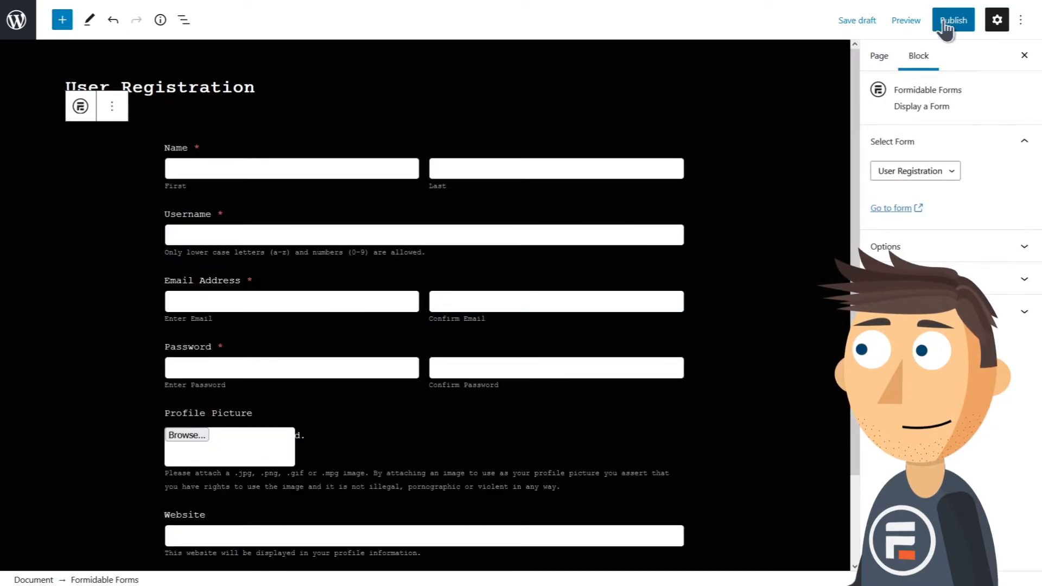
left_click(951, 20)
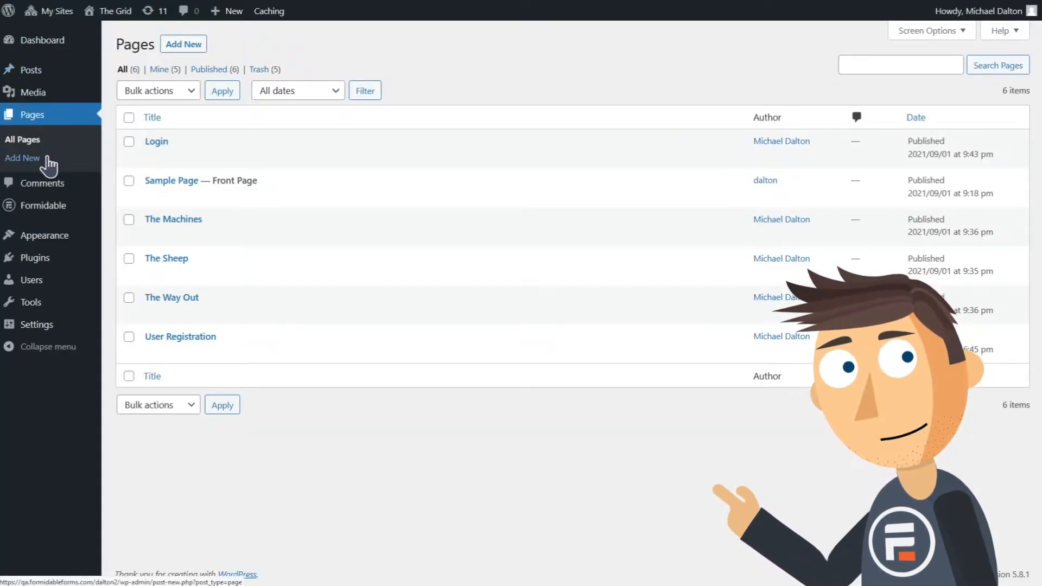
Step: Add a Shortcode block with [frm-login] to the Login page and update it
left_click(156, 141)
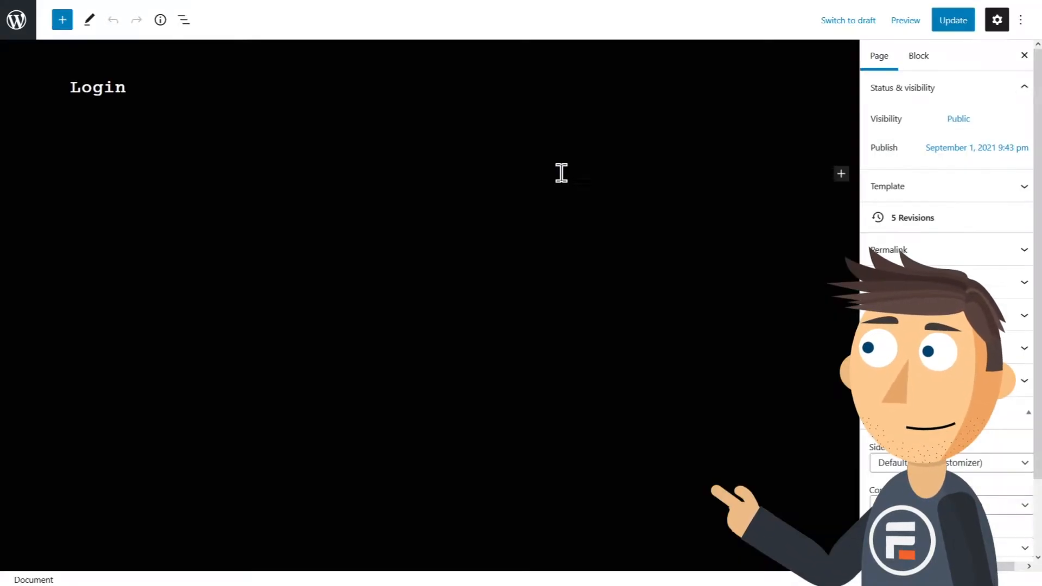
left_click(840, 173)
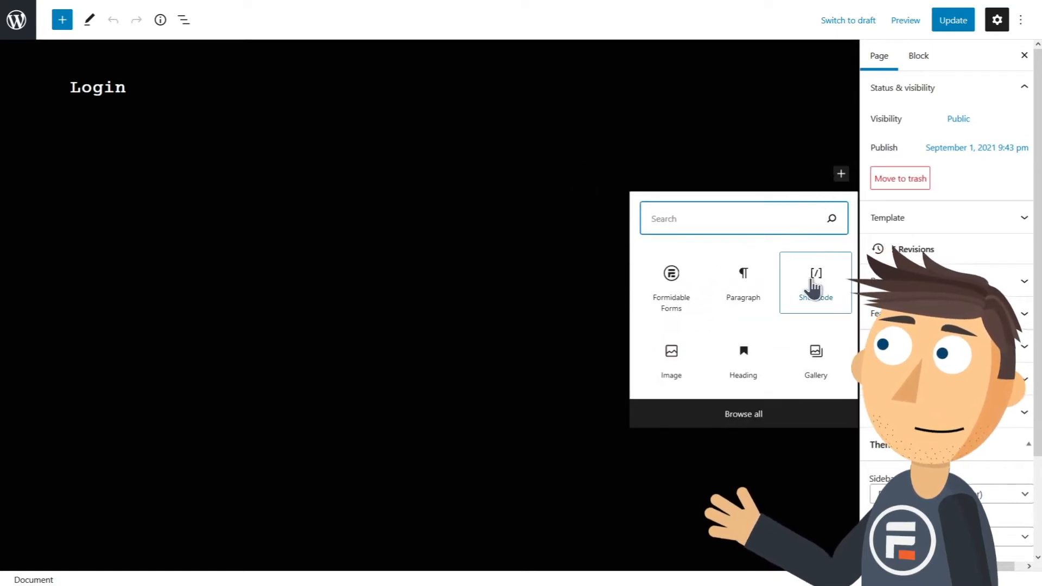
left_click(815, 282)
type("[frm-login]")
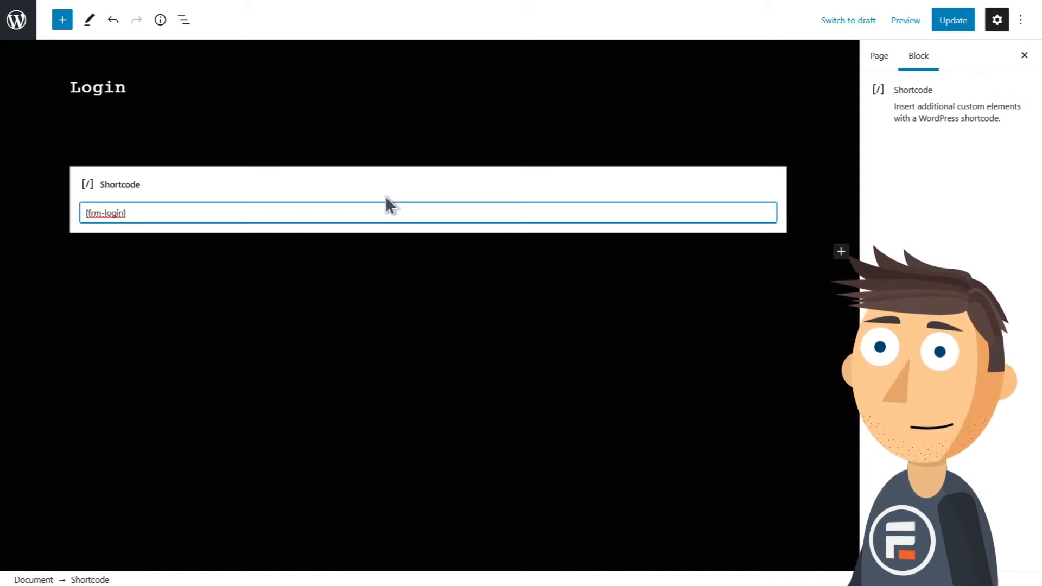
left_click(951, 19)
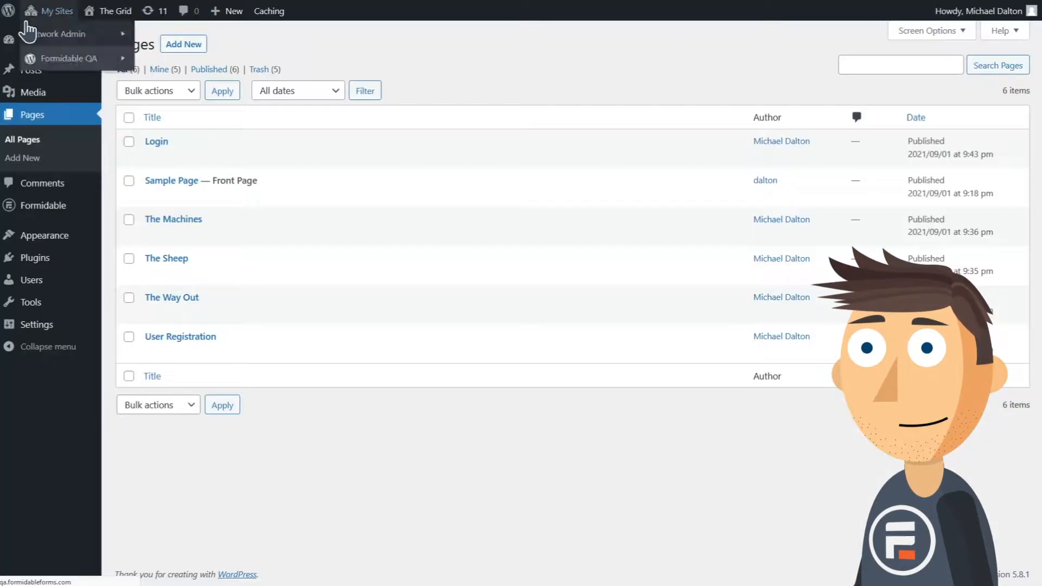
mouse_move(45, 206)
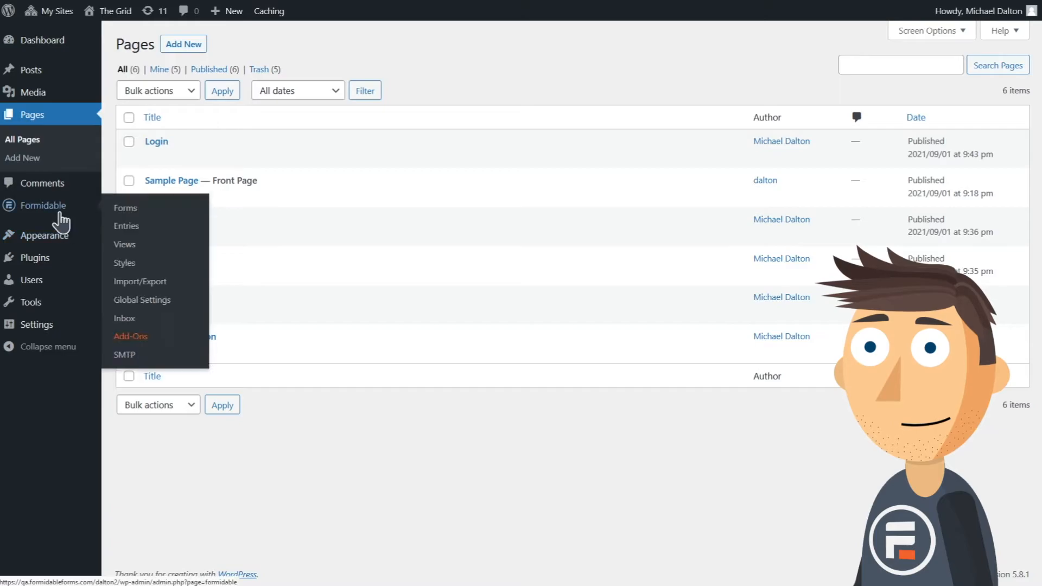
Step: Set Login as the Login/Logout page in Formidable's Registration settings and save
left_click(141, 299)
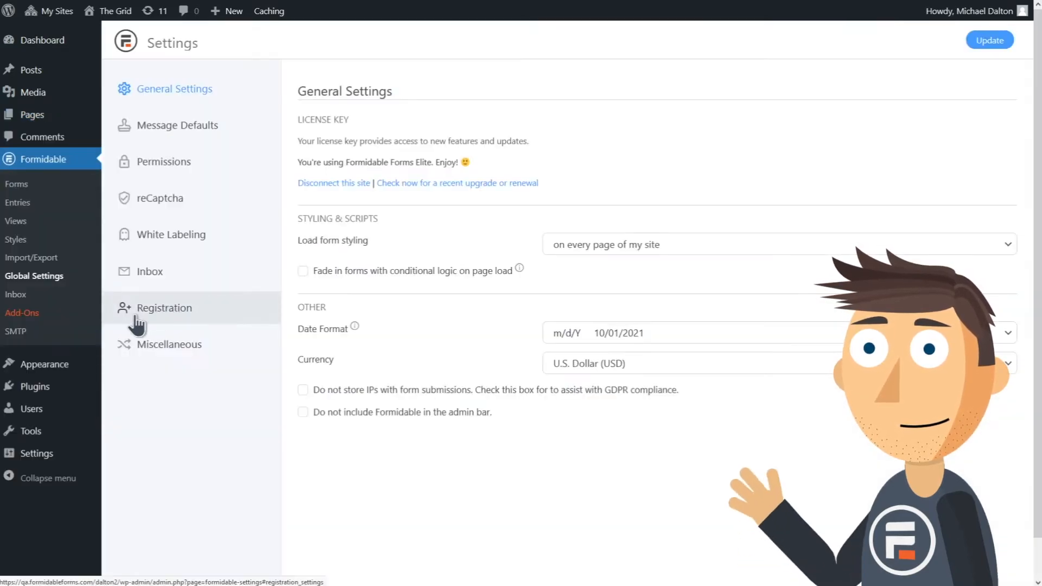
left_click(165, 307)
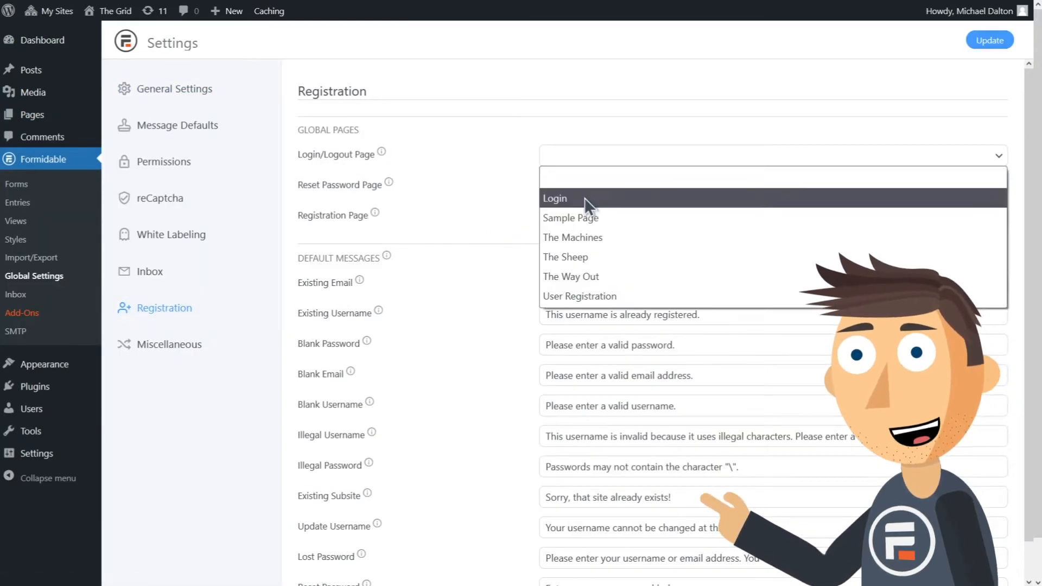
left_click(554, 198)
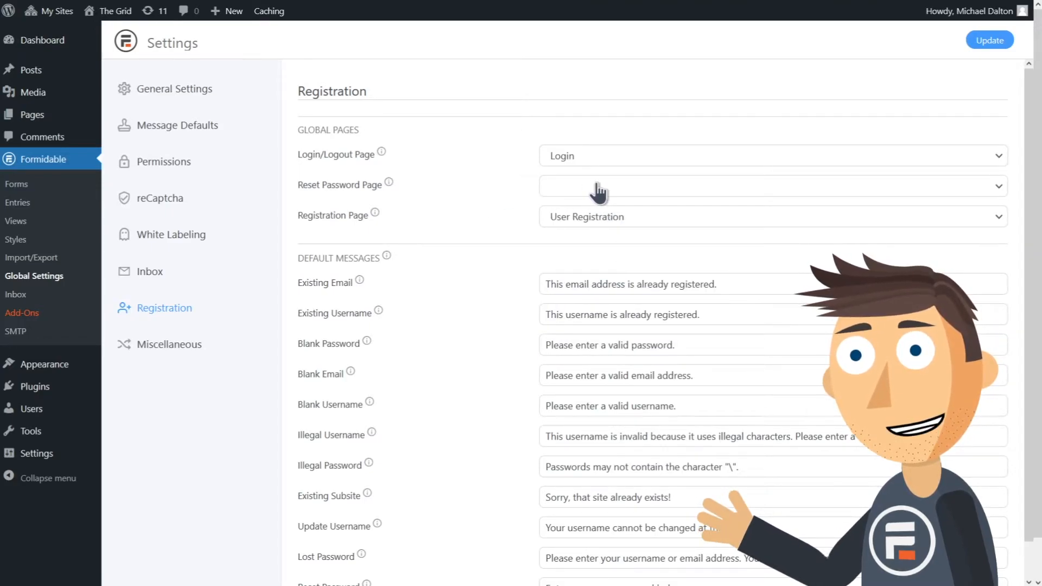
left_click(990, 40)
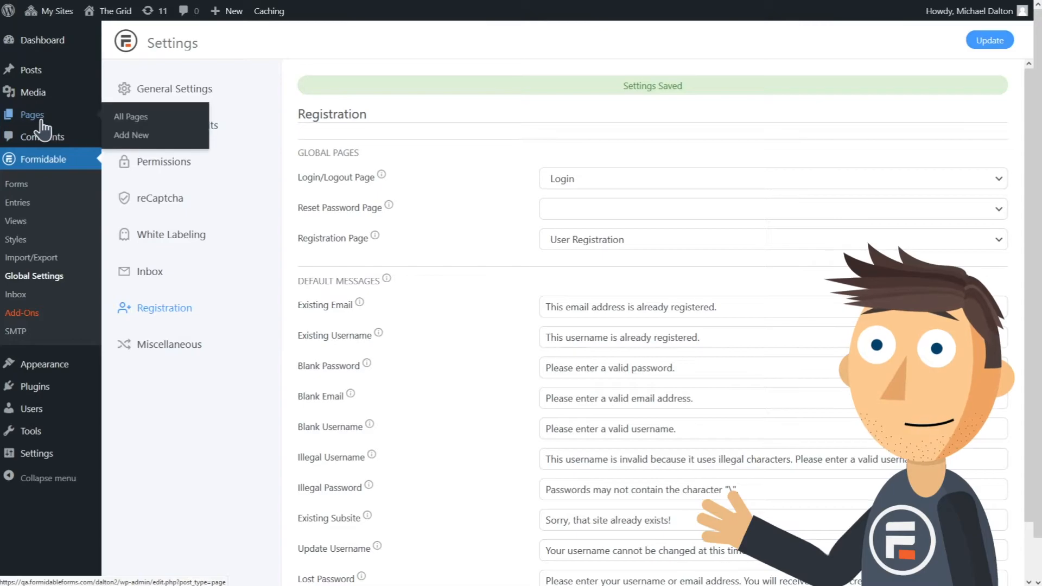
Step: Publish a new 'Password Reset' page holding the [frm-reset-password] shortcode
left_click(131, 134)
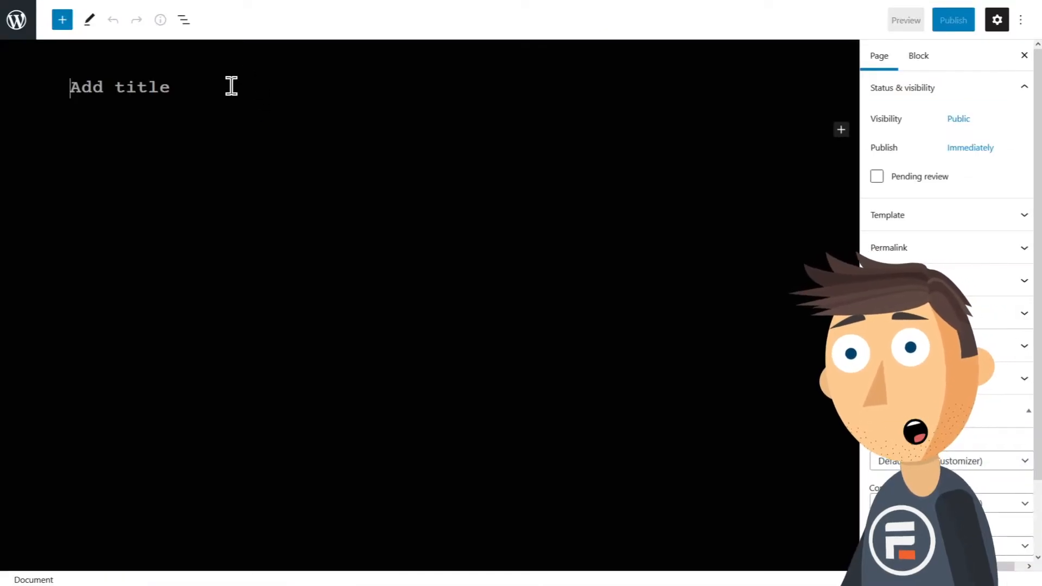
type("Password Reset")
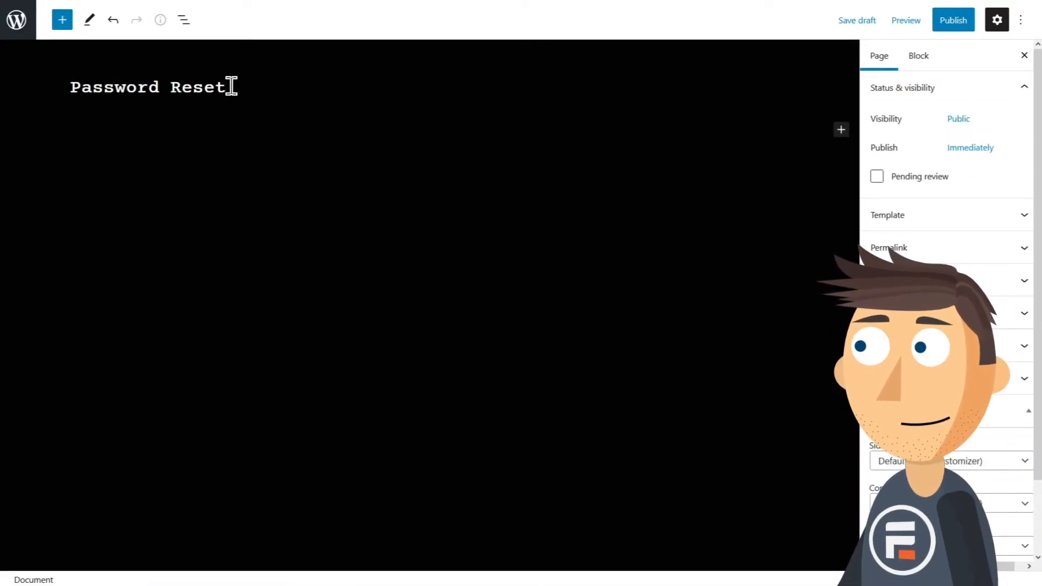
left_click(840, 129)
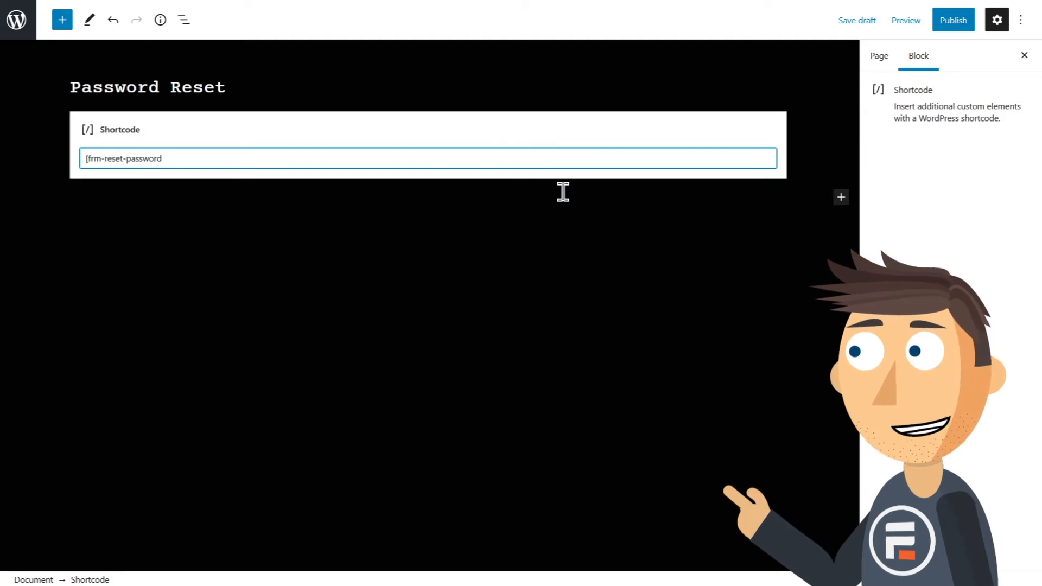
left_click(952, 19)
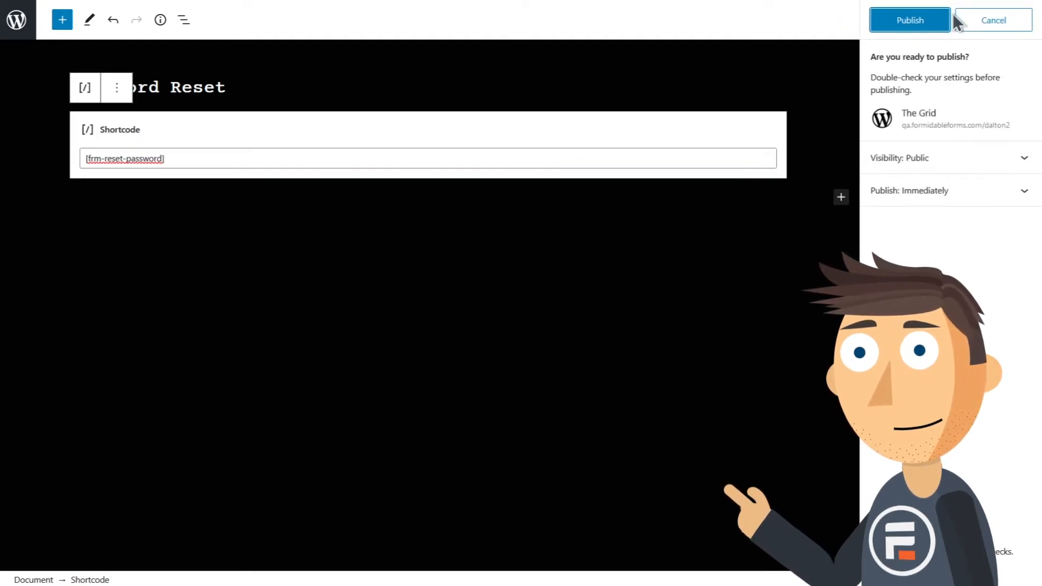
left_click(910, 20)
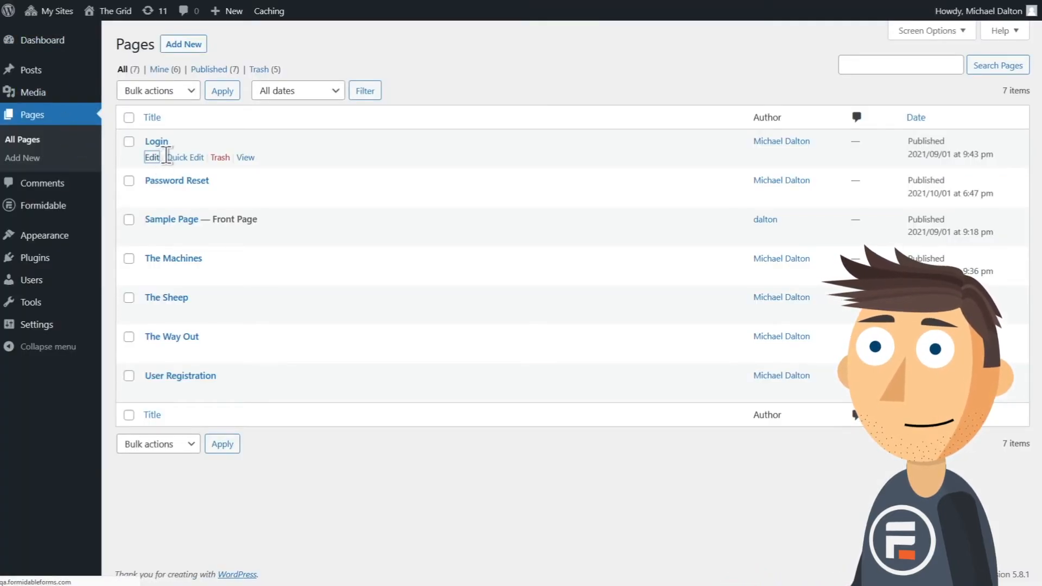
Step: Change the Login page shortcode to [frm-login show_lost_password="1"] and update
left_click(152, 158)
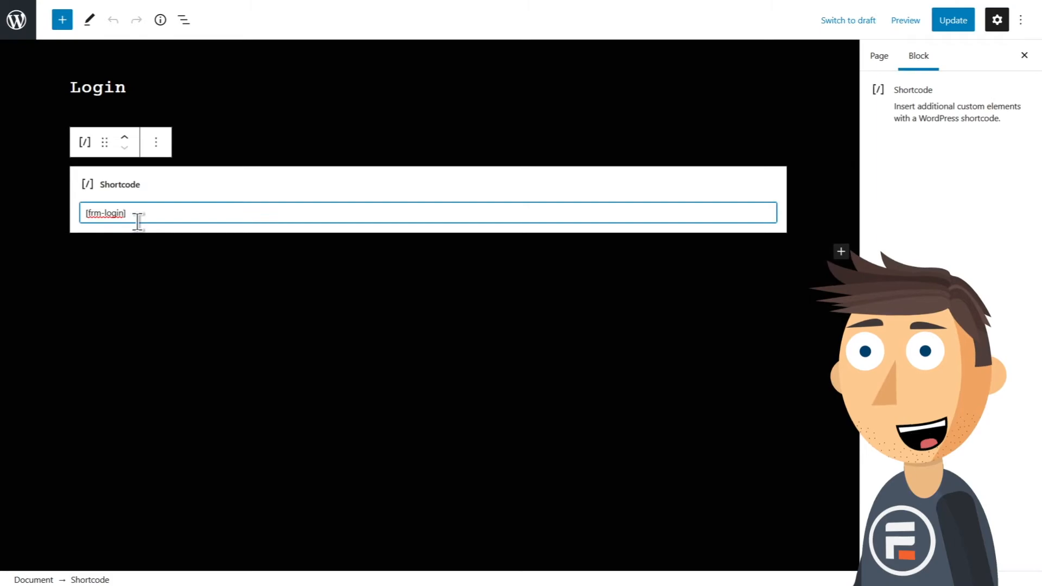
type("show_lost_password=\"1")
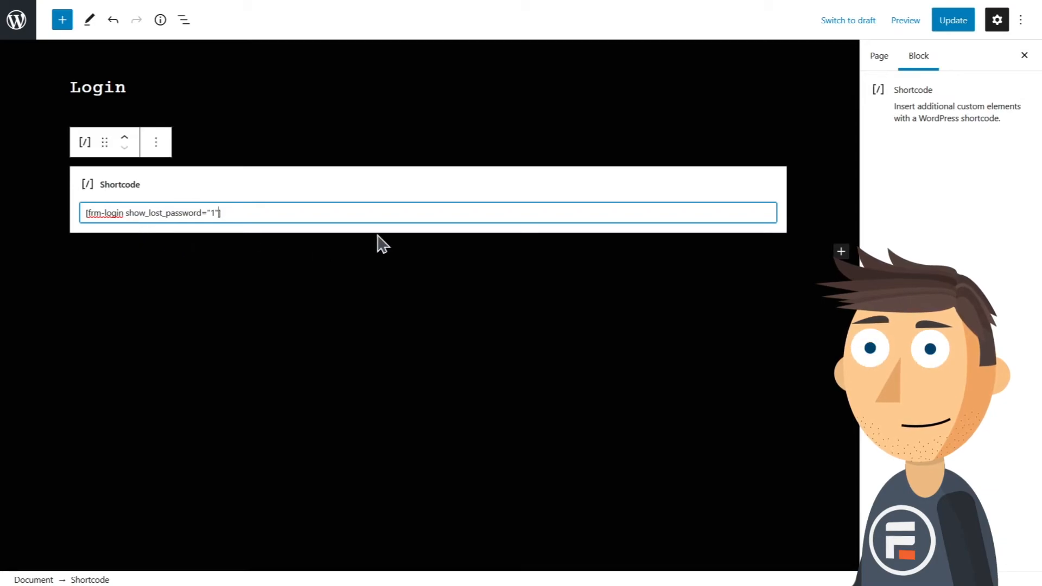
left_click(951, 20)
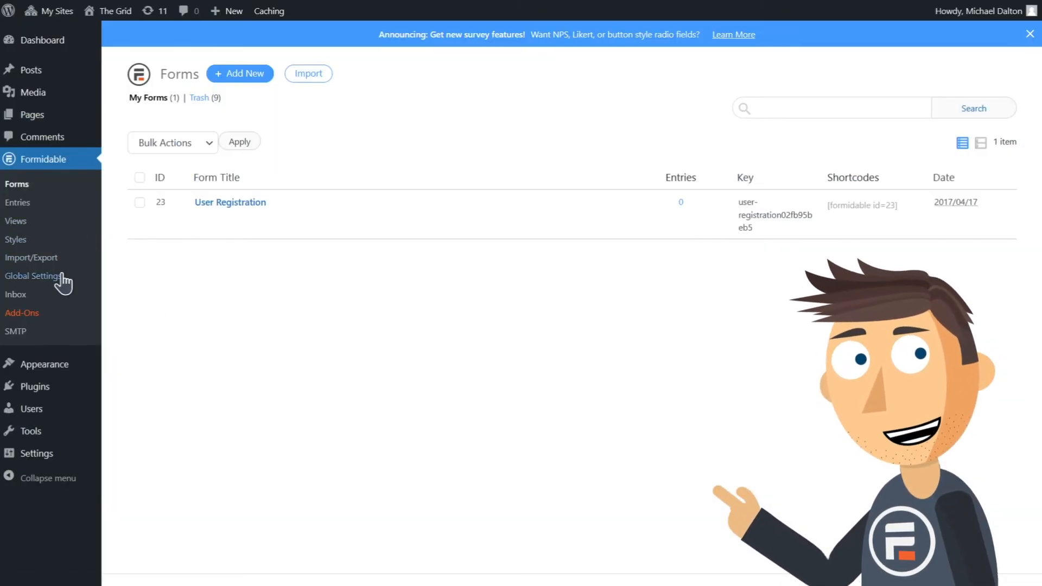
Step: Show the Registration section of Formidable's Global Settings
left_click(34, 276)
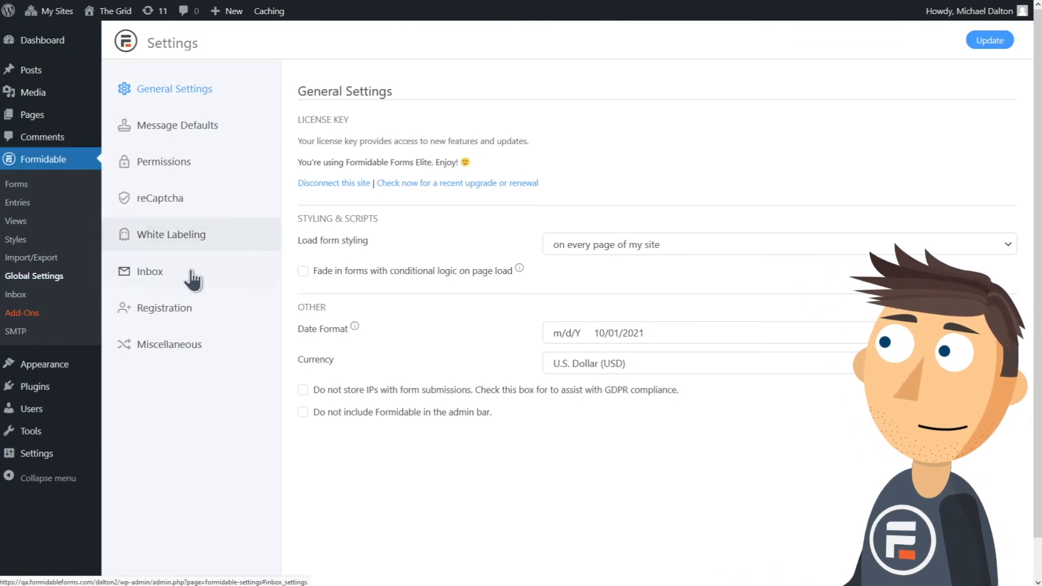
left_click(165, 308)
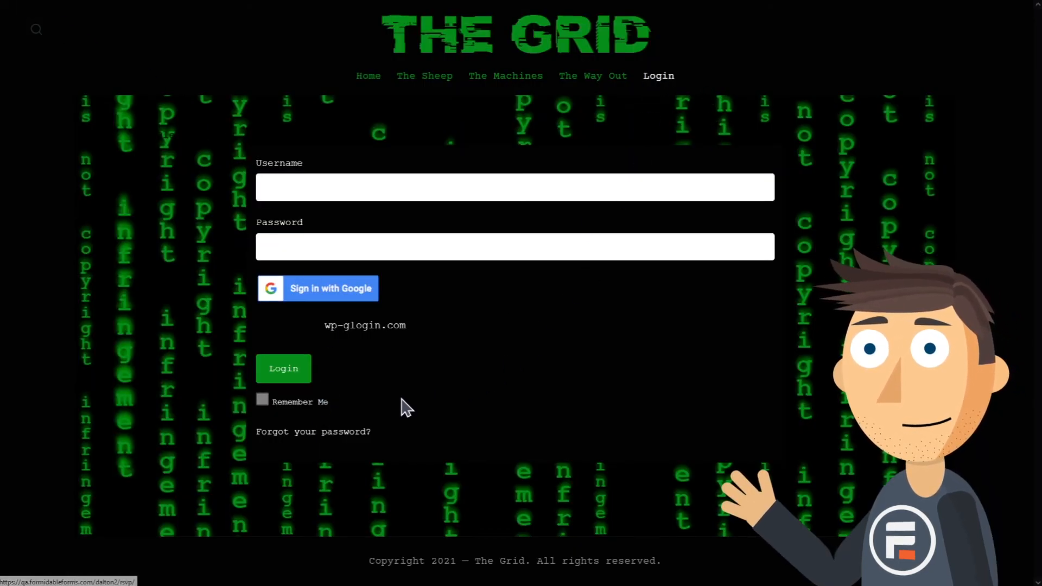
Step: Follow the Login page's 'Forgot your password?' link to the reset form
left_click(312, 431)
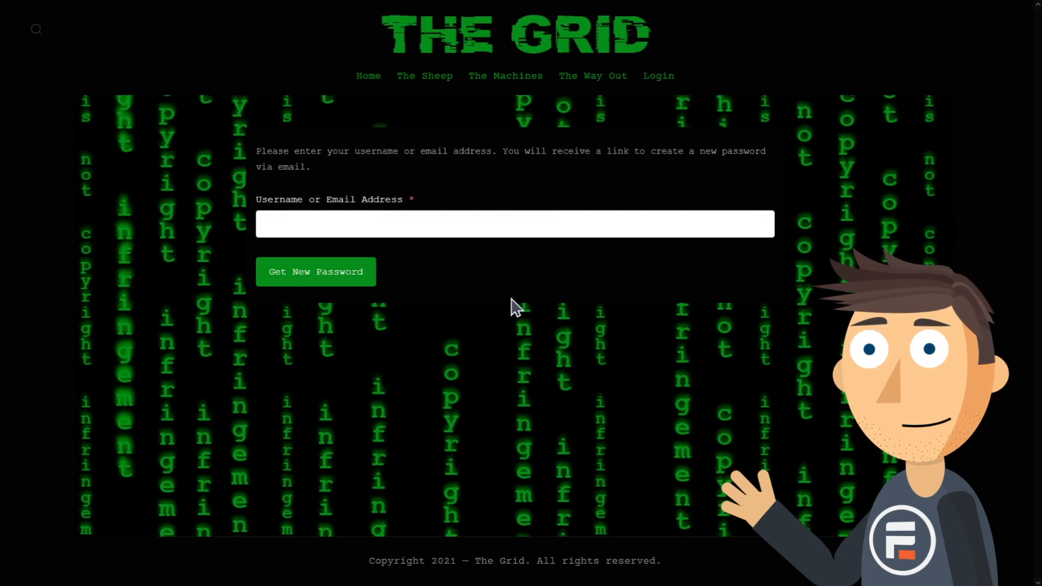